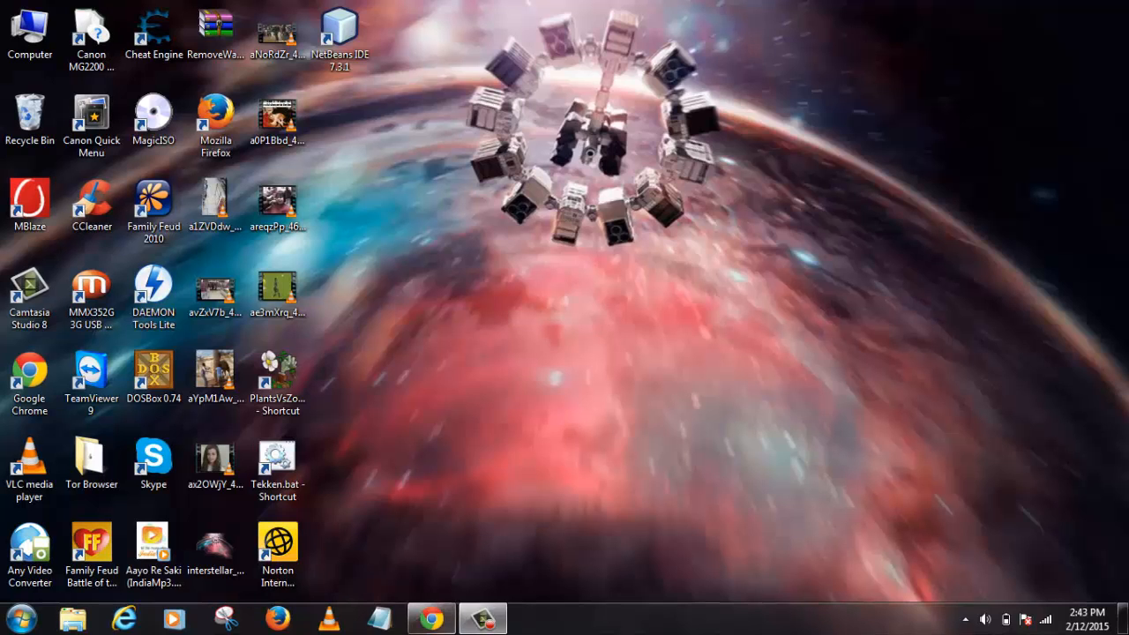
Bring up Chrome and switch to the Virtual Router – Wifi Hot Spot CodePlex tab
left_click(430, 617)
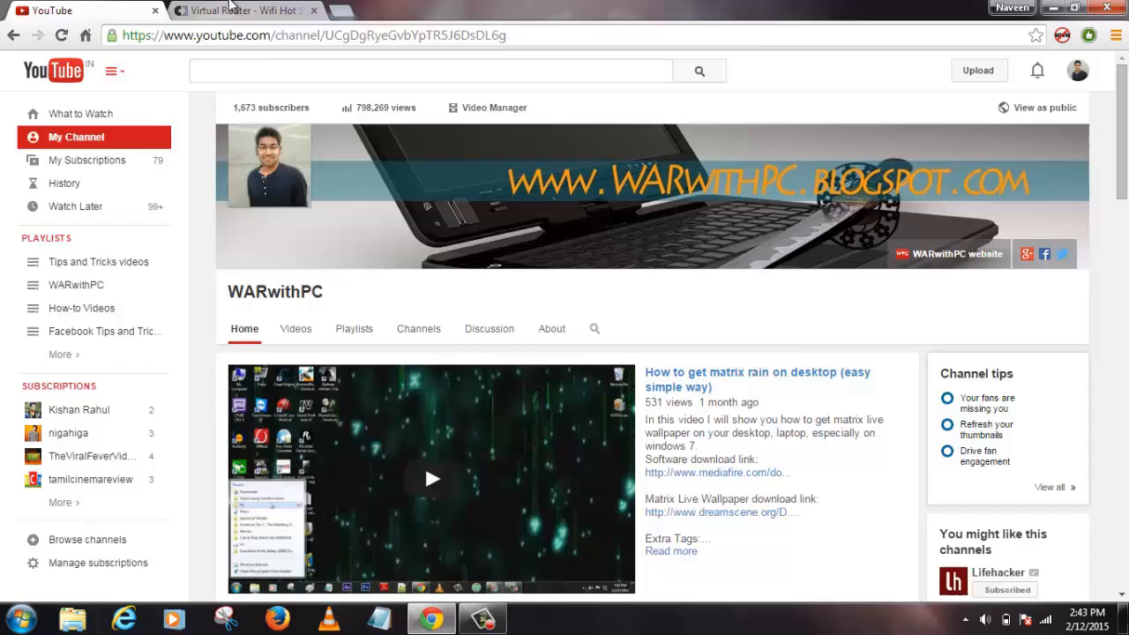
left_click(242, 10)
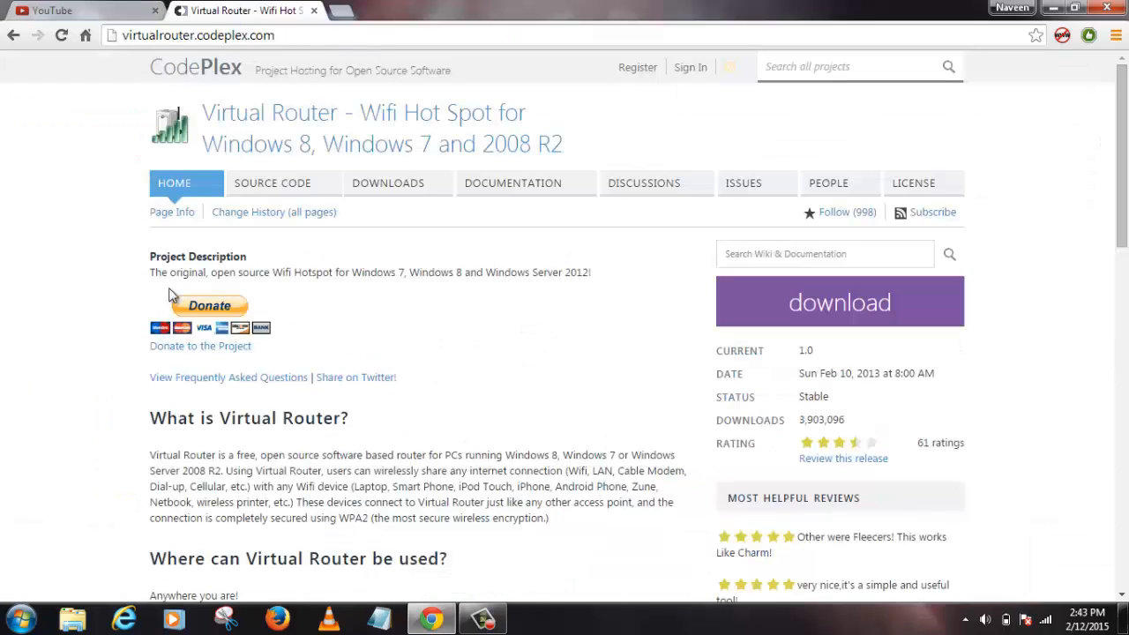
mouse_move(839, 289)
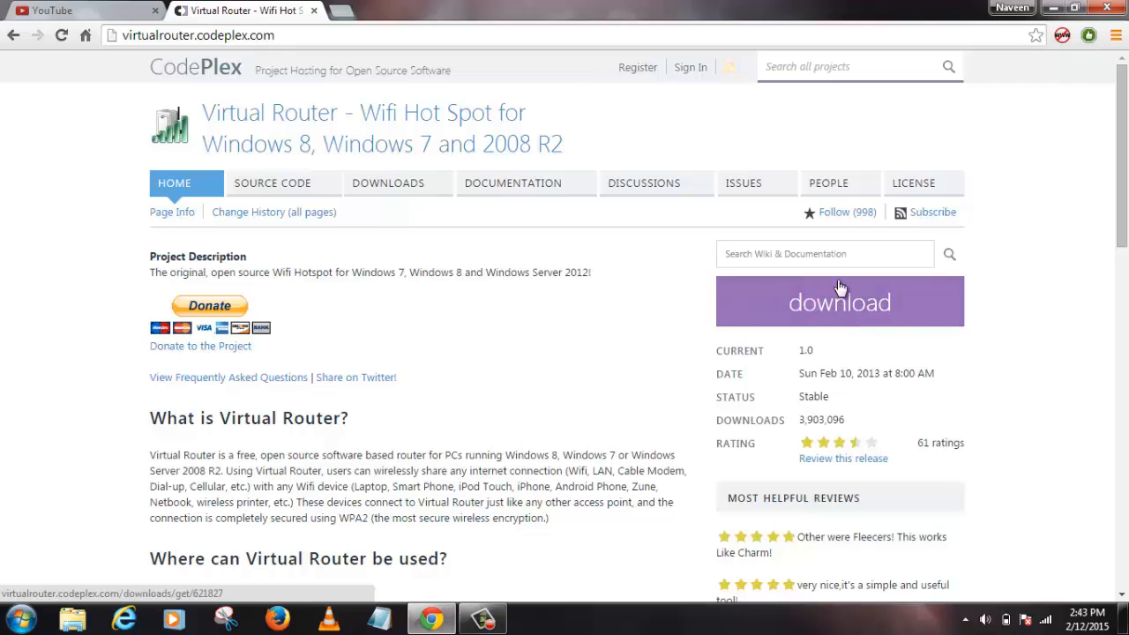
mouse_move(827, 304)
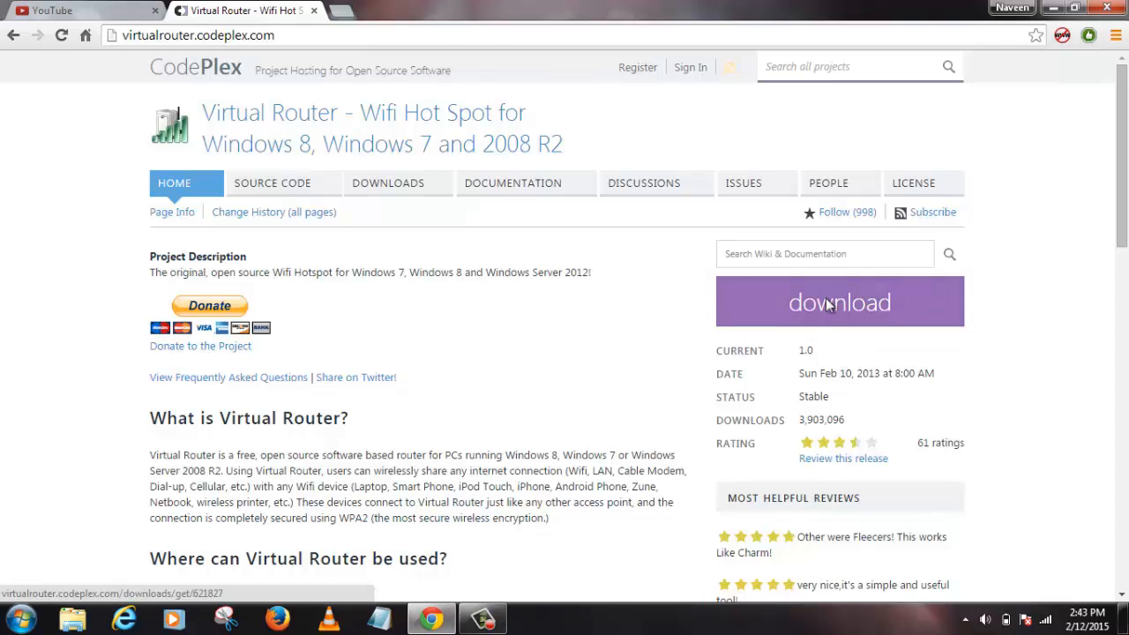
Start downloading the Virtual Router .msi installer from the CodePlex page
left_click(838, 301)
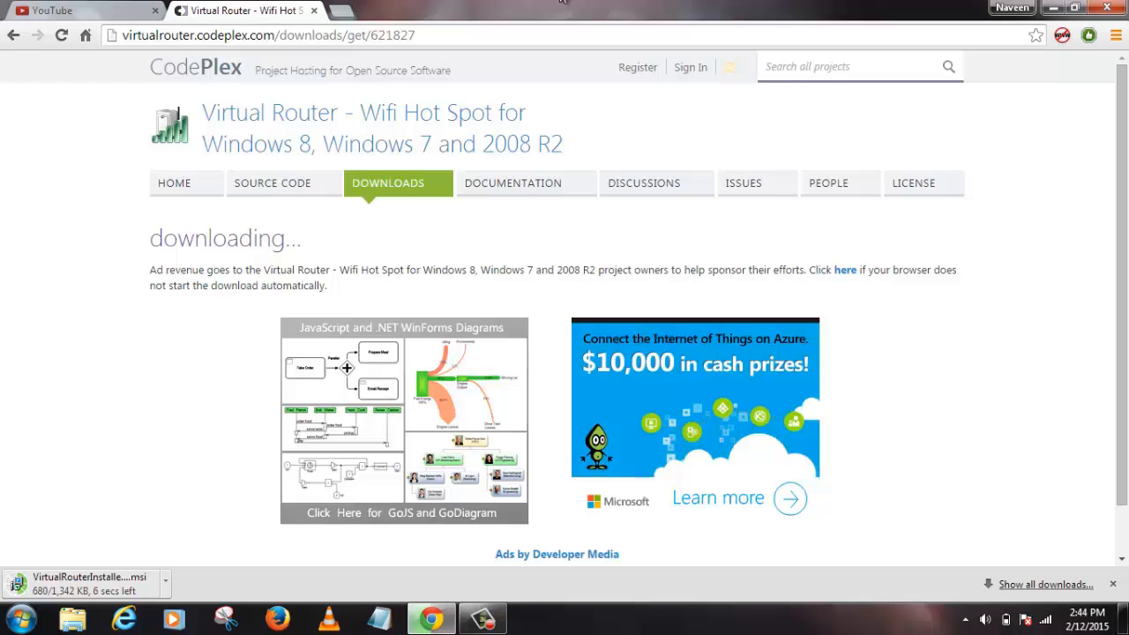
mouse_move(121, 343)
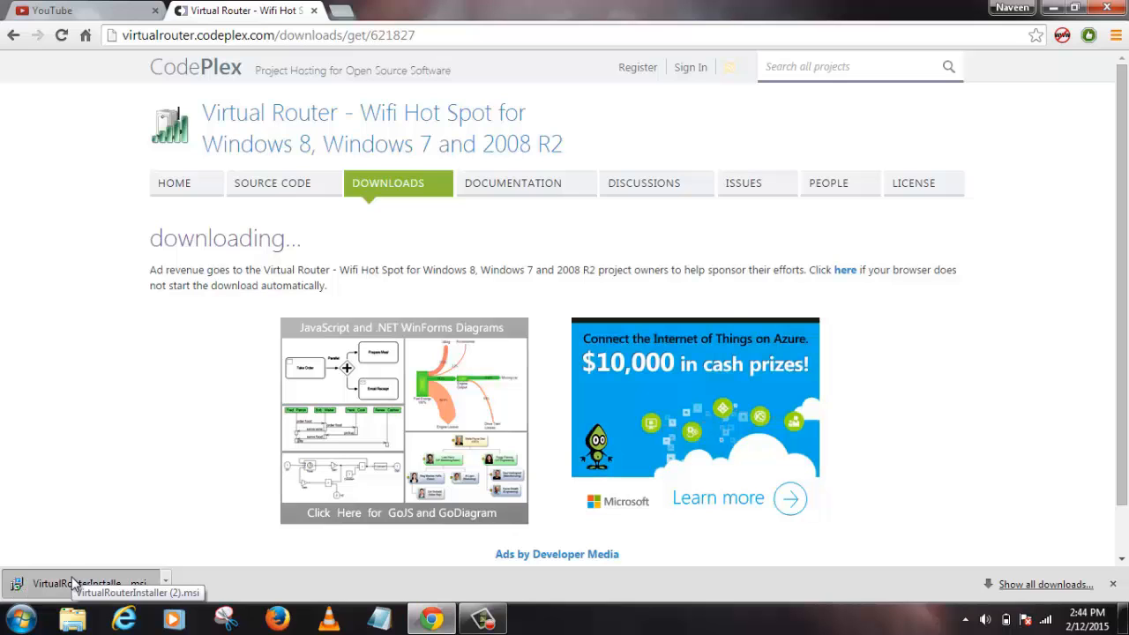
Run the downloaded Virtual Router .msi, then cancel the repair/remove wizard and confirm exit
left_click(70, 583)
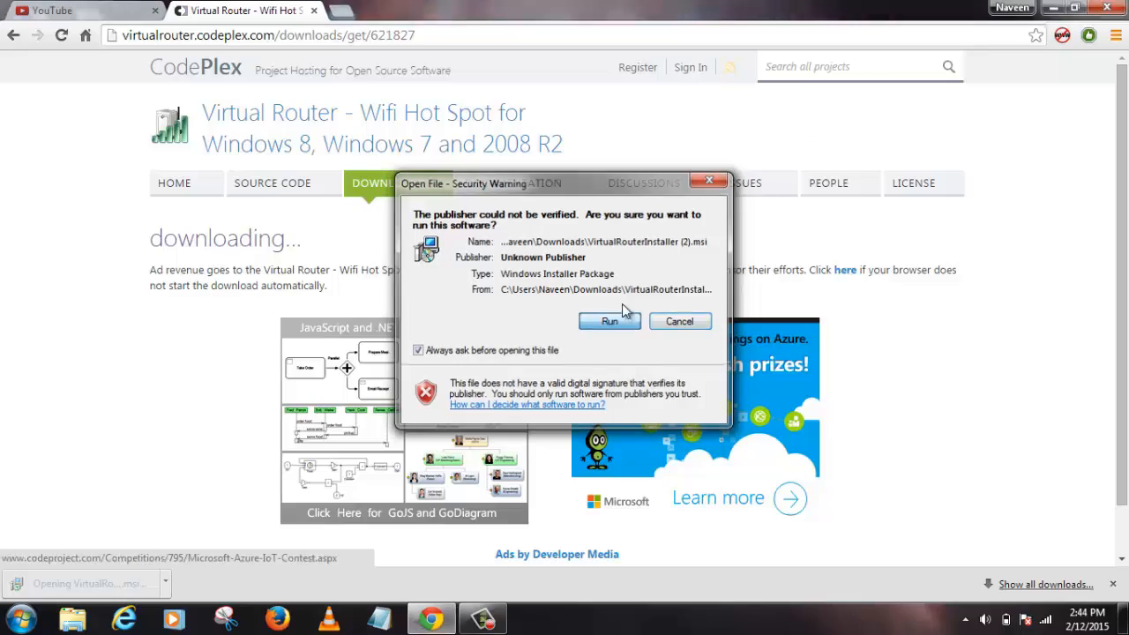
left_click(609, 321)
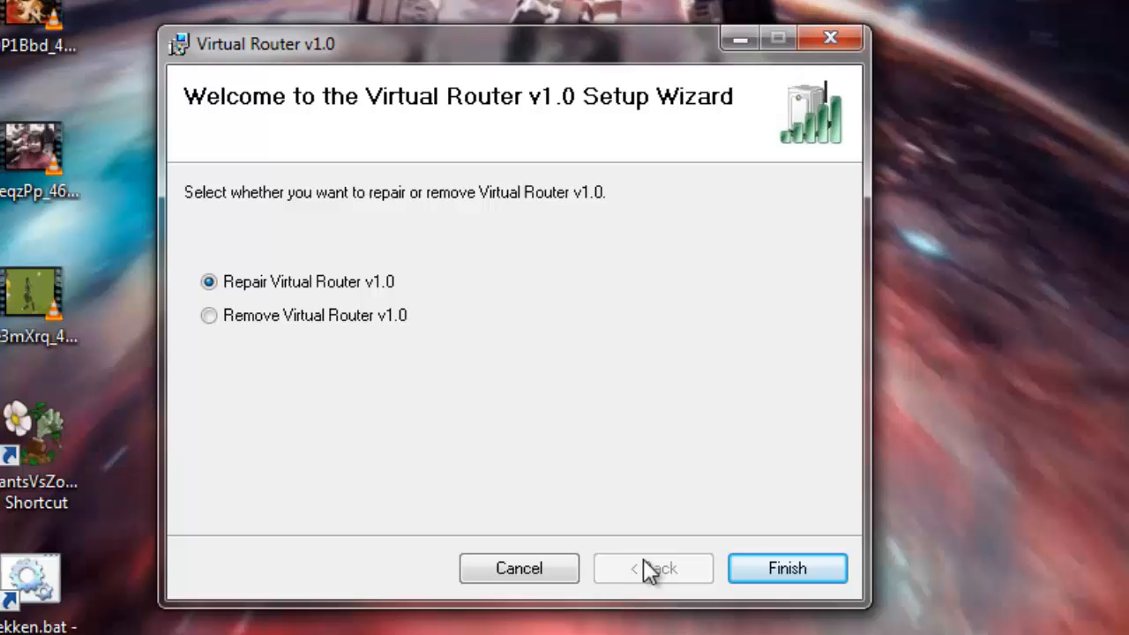
left_click(519, 568)
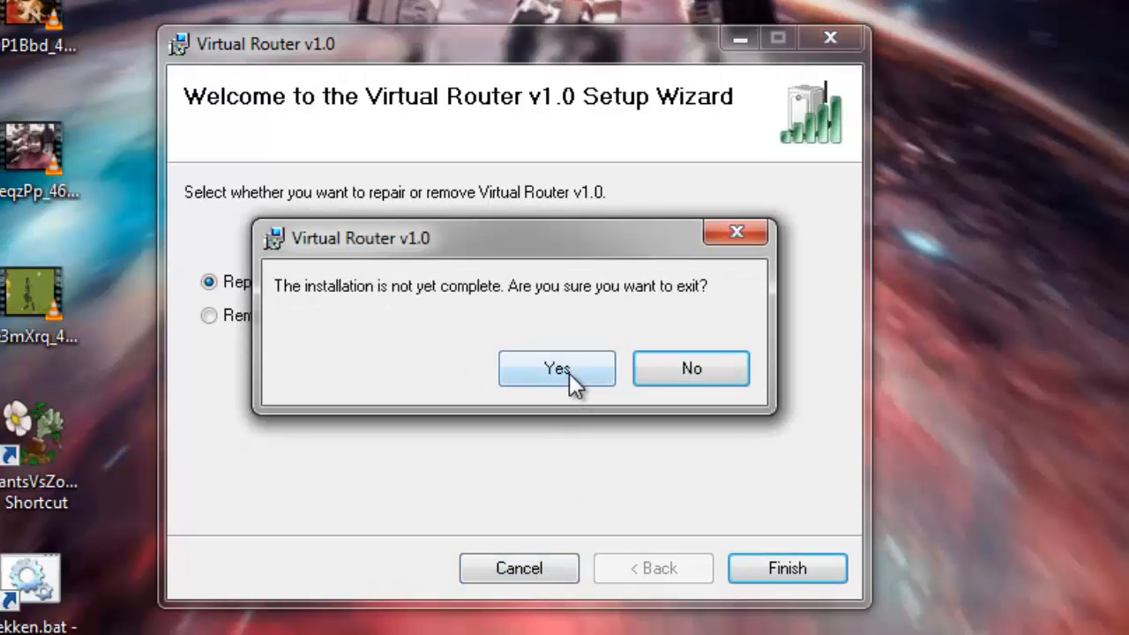
left_click(556, 367)
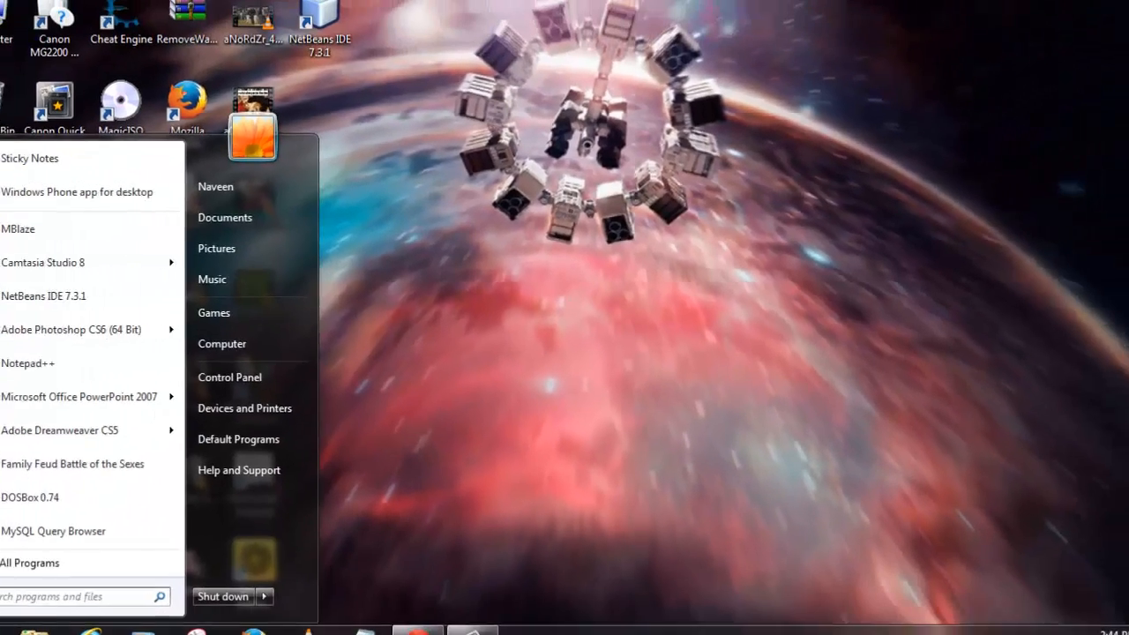
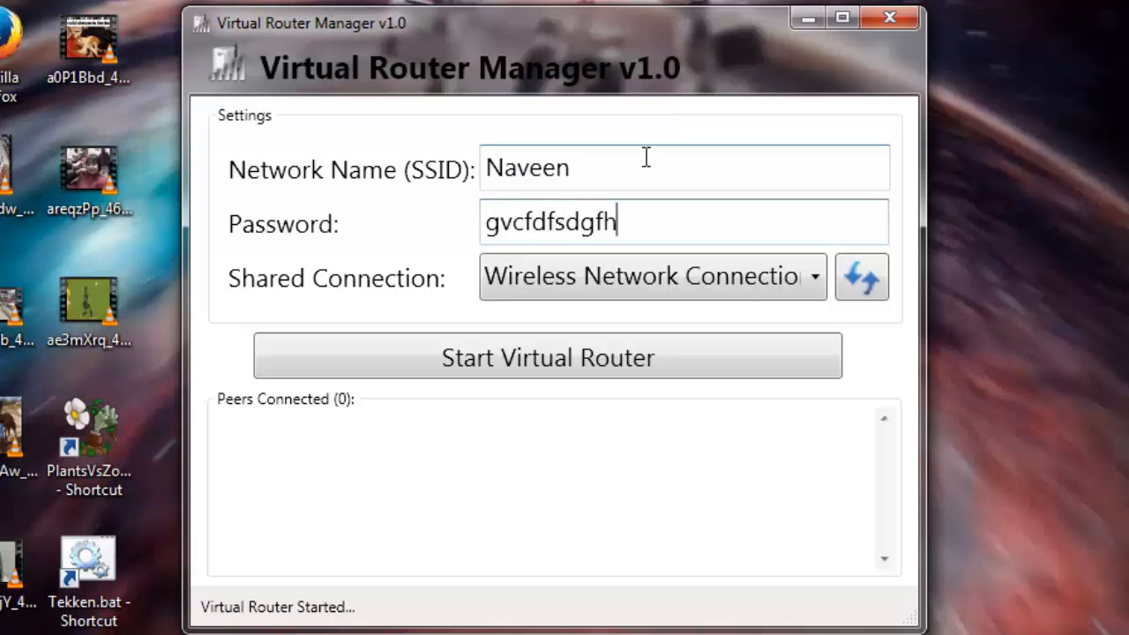
Search the Start menu for 'vir' and launch Virtual Router Manager
mouse_move(650, 291)
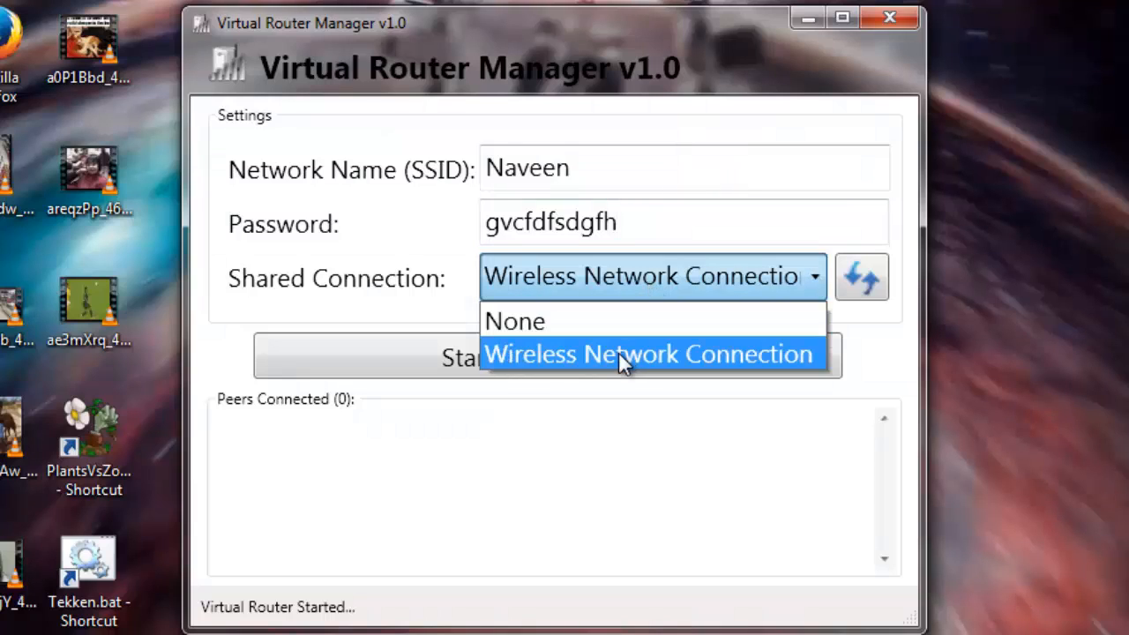
left_click(649, 353)
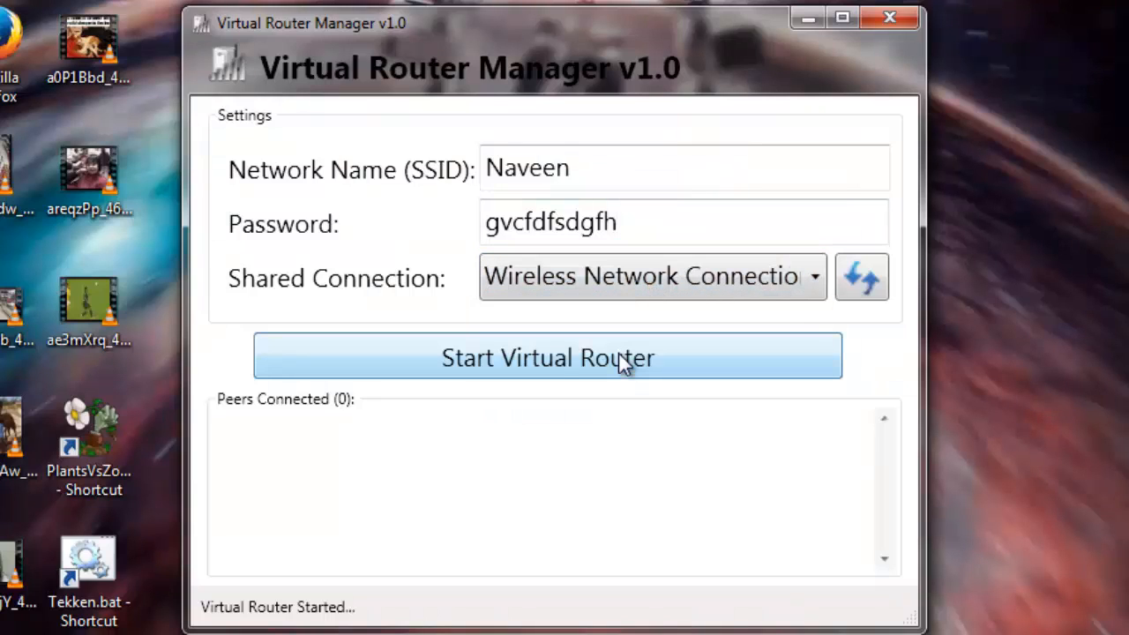
mouse_move(500, 406)
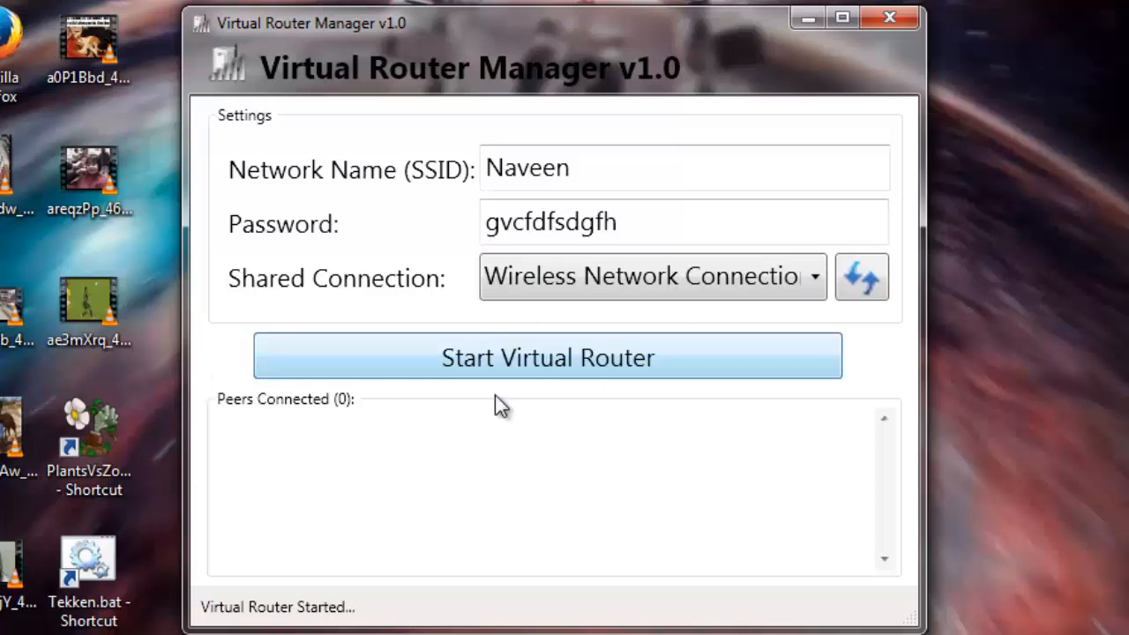
mouse_move(573, 370)
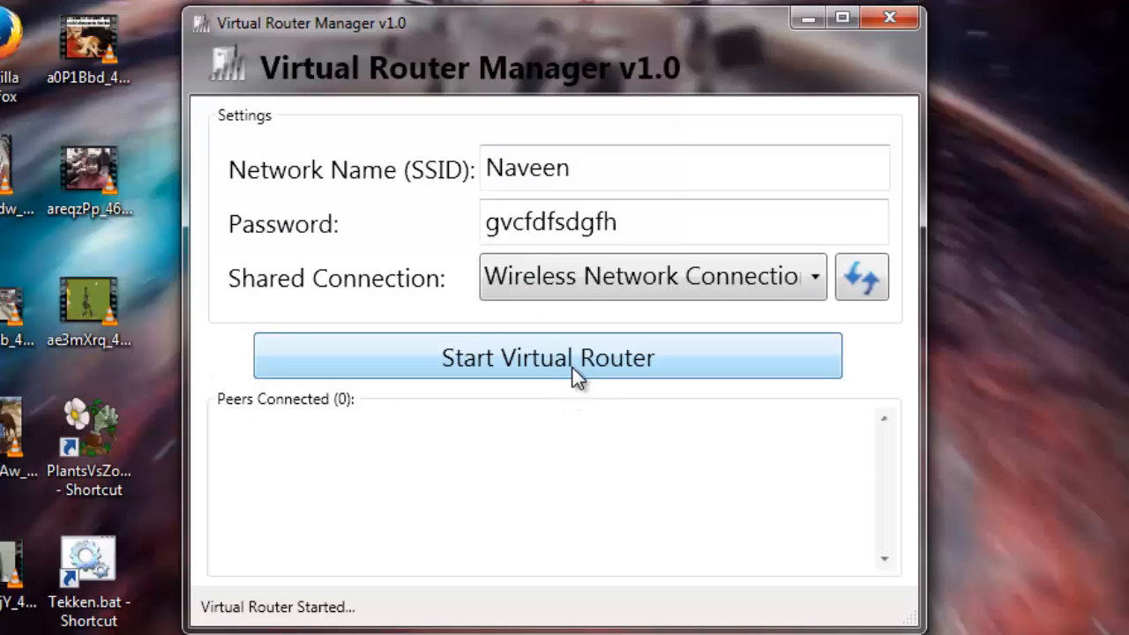
mouse_move(563, 466)
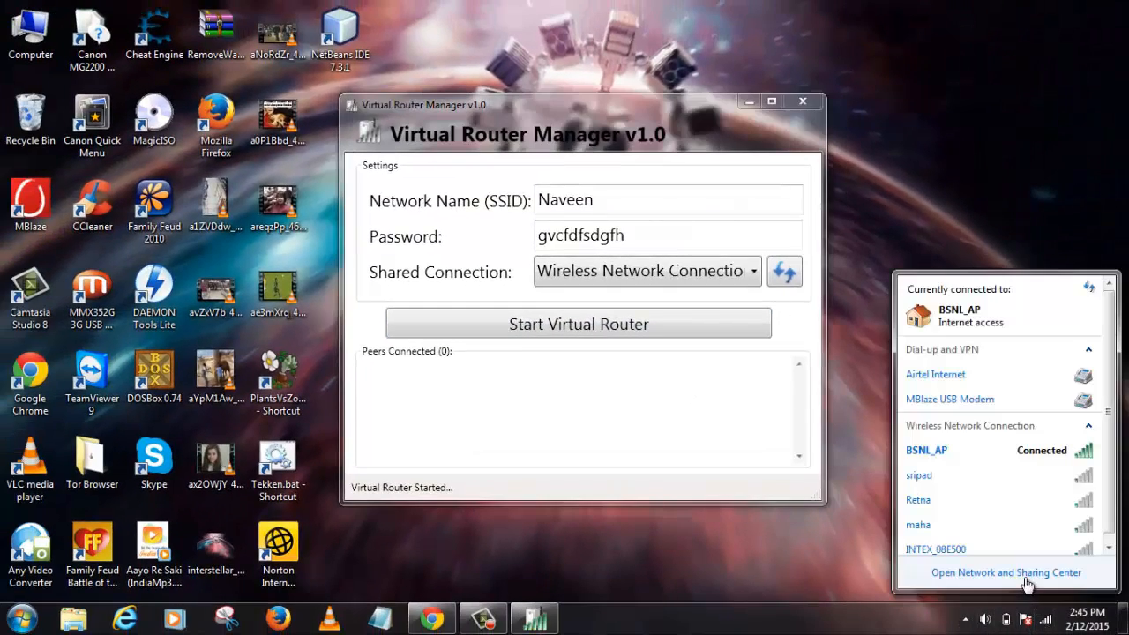
Open Network and Sharing Center from the tray and go to Change adapter settings
left_click(1006, 572)
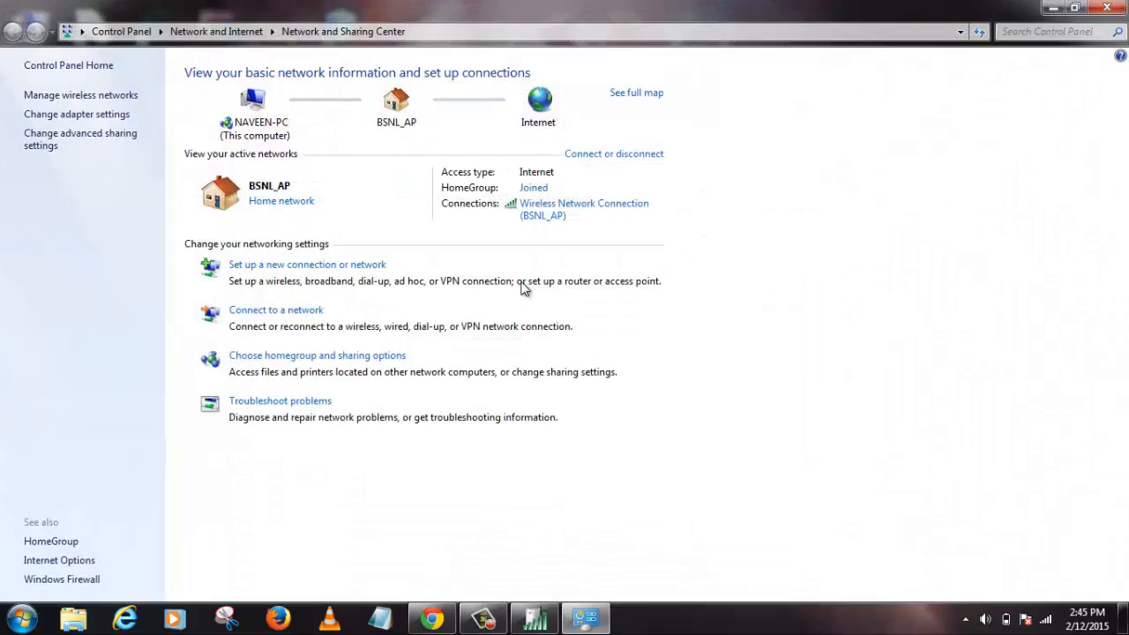
left_click(76, 114)
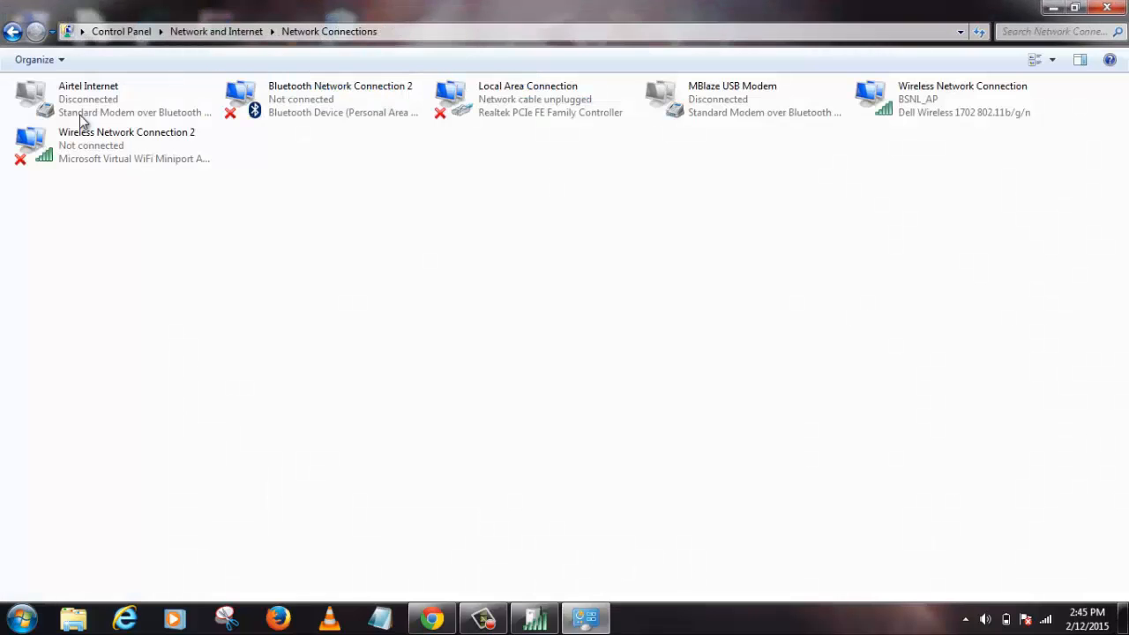
mouse_move(338, 391)
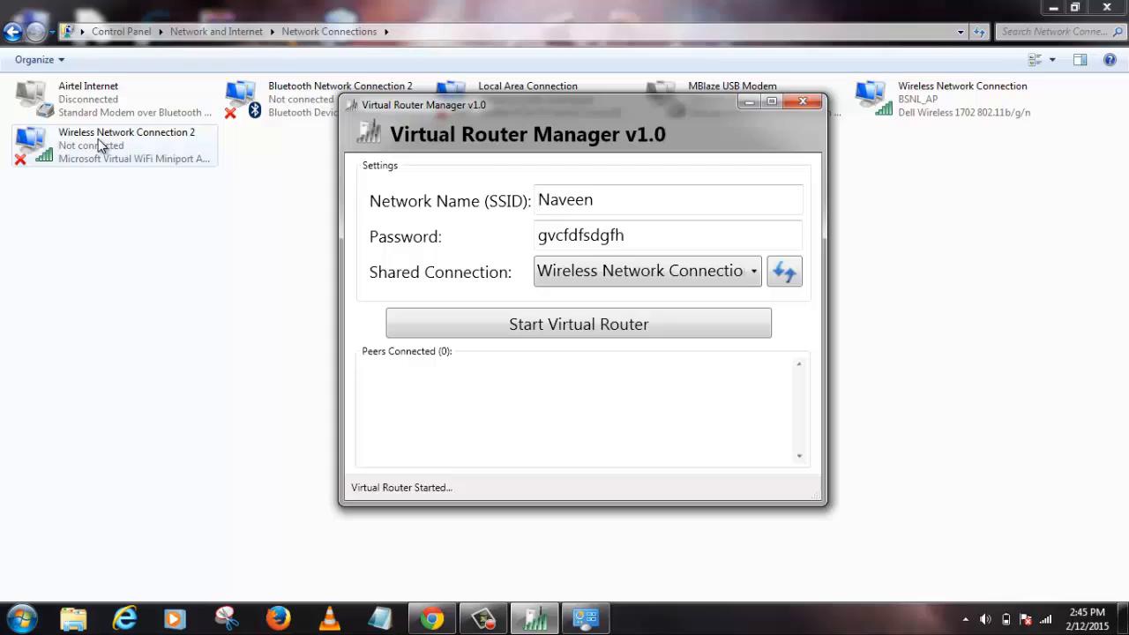
mouse_move(170, 139)
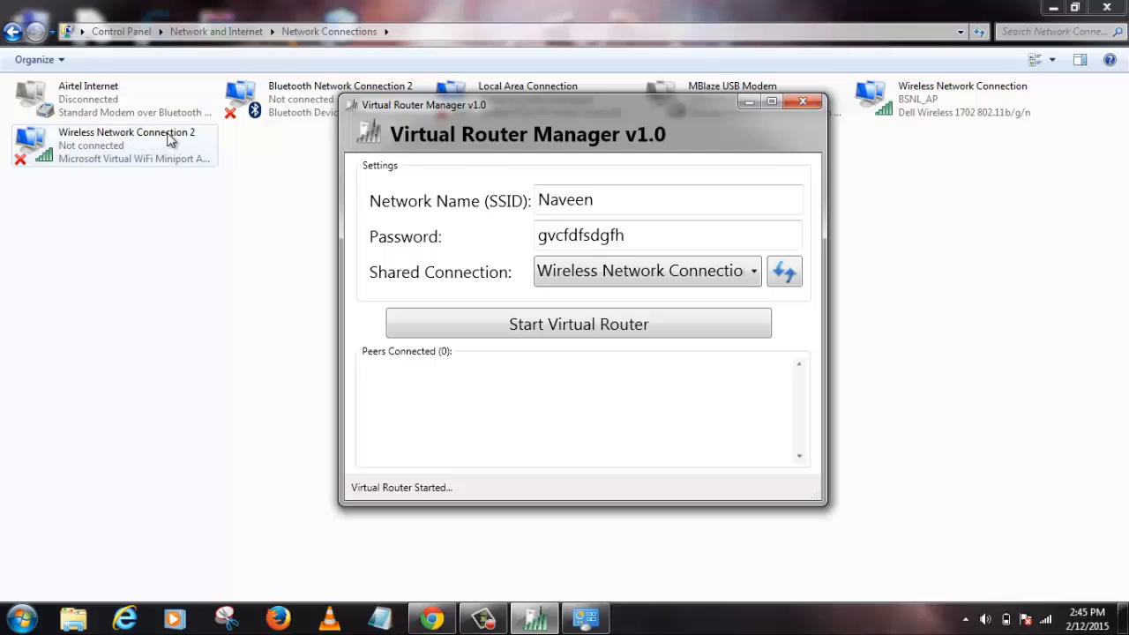
mouse_move(947, 99)
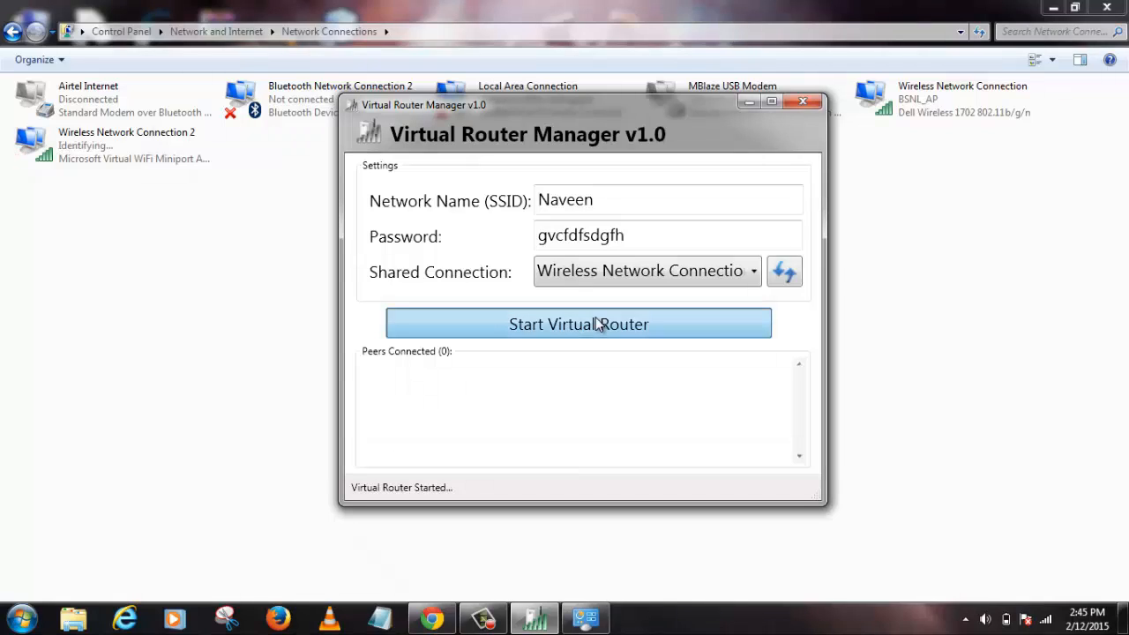
Start the Virtual Router hotspot 'Naveen' with the entered settings
left_click(578, 324)
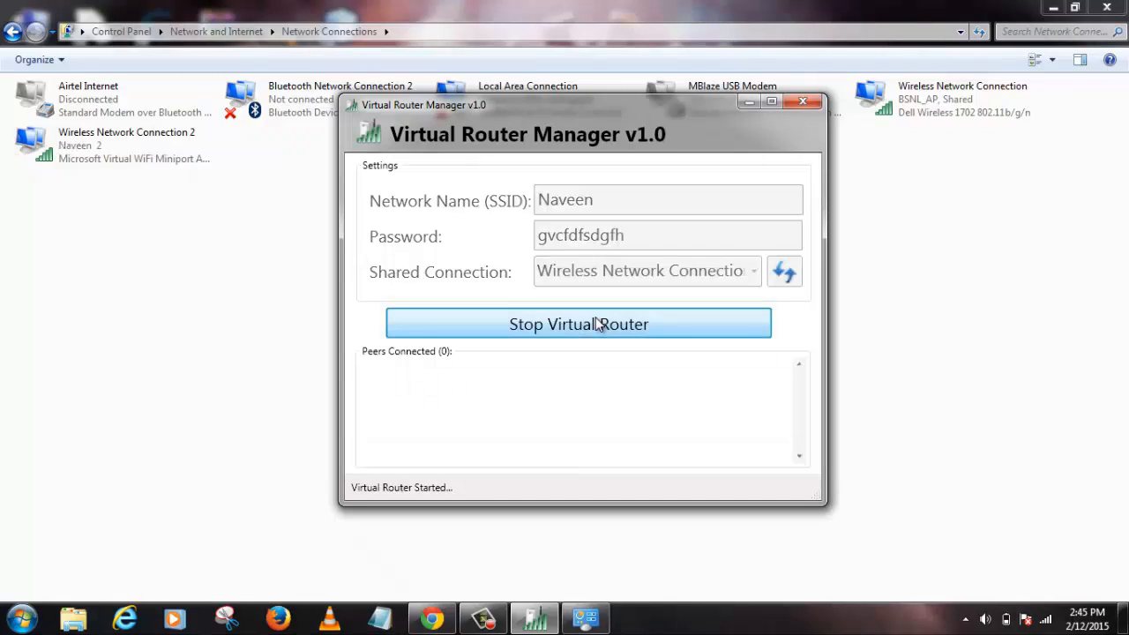
mouse_move(101, 154)
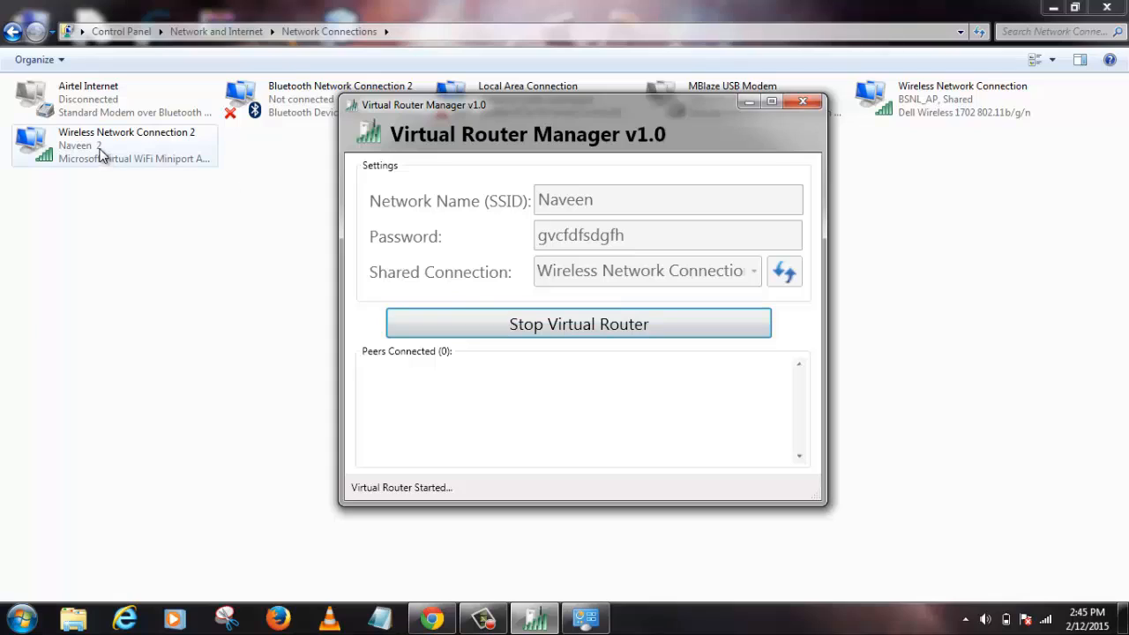
mouse_move(360, 388)
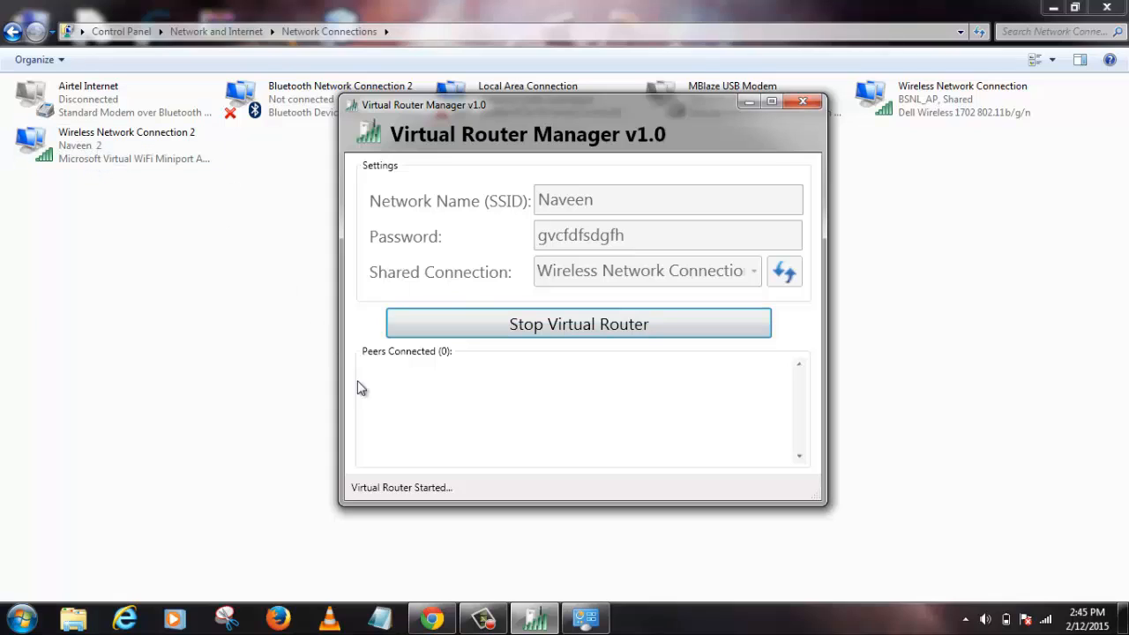
mouse_move(970, 106)
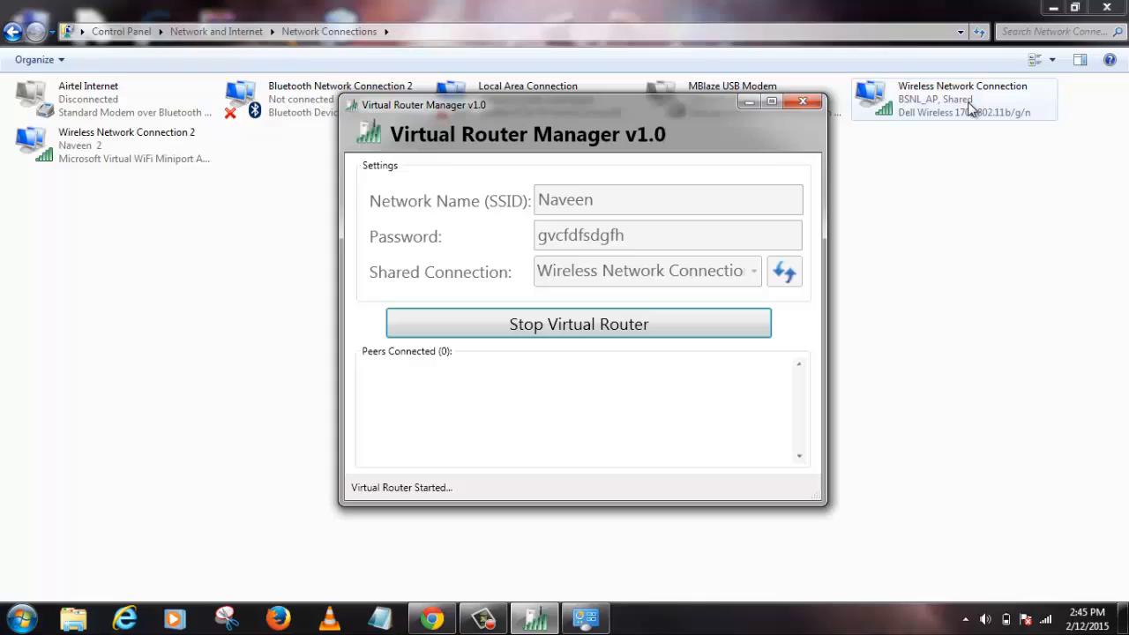
mouse_move(970, 111)
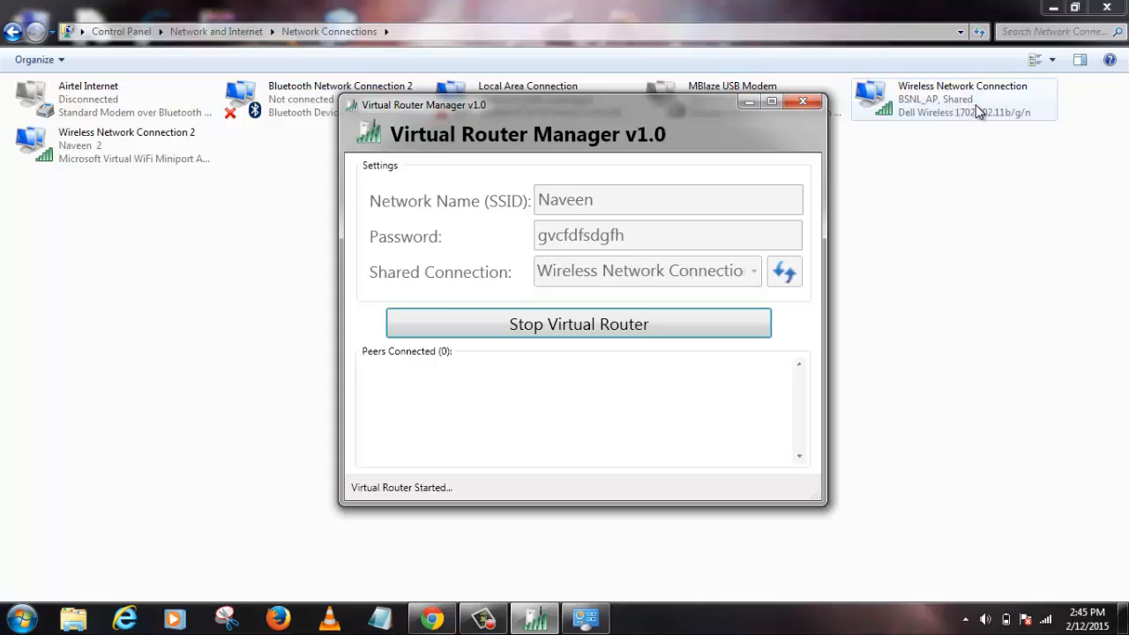
mouse_move(947, 535)
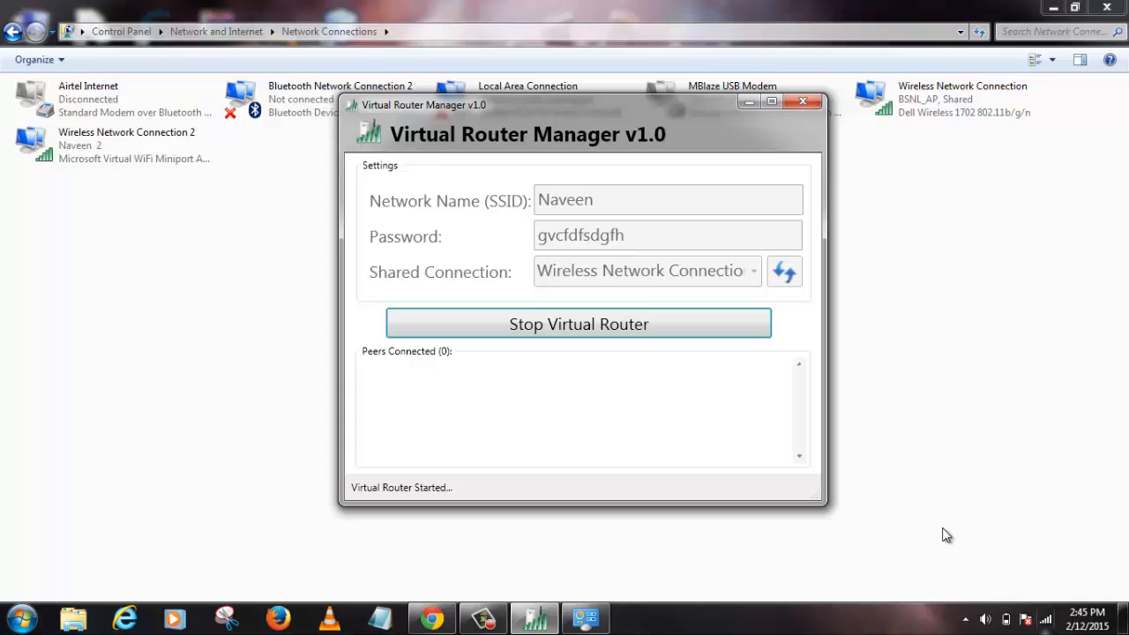
mouse_move(953, 351)
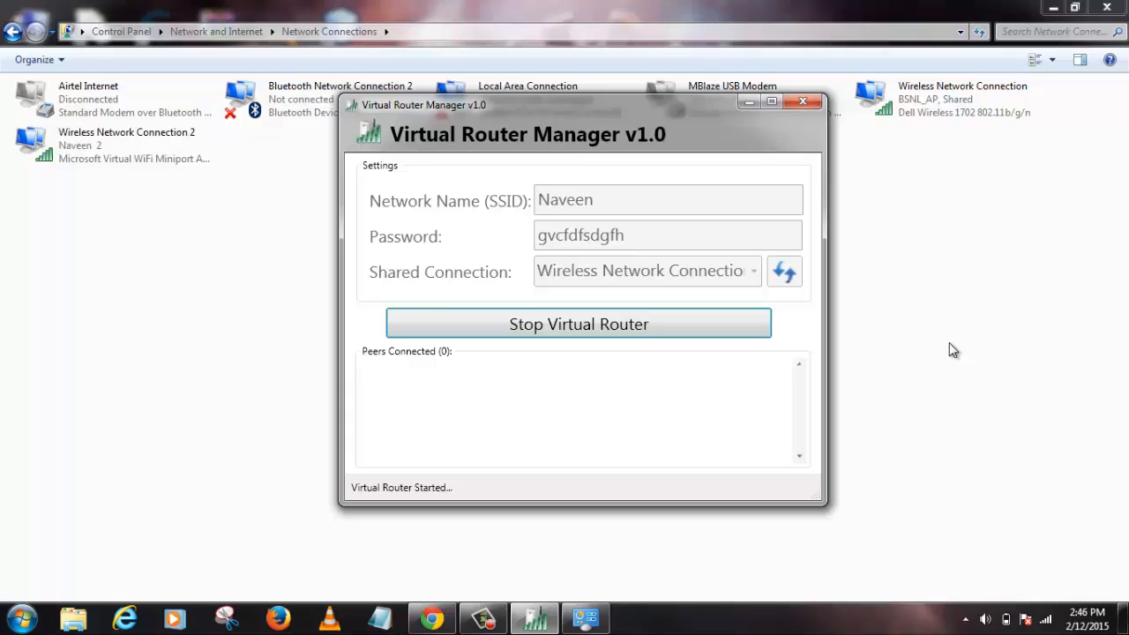
mouse_move(762, 416)
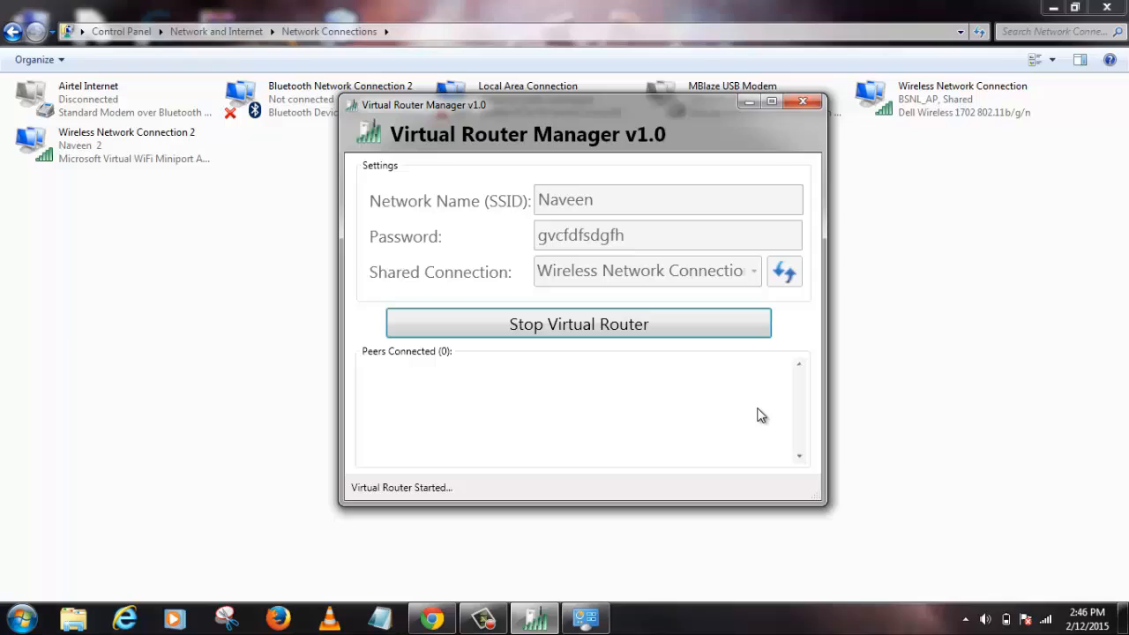
mouse_move(633, 252)
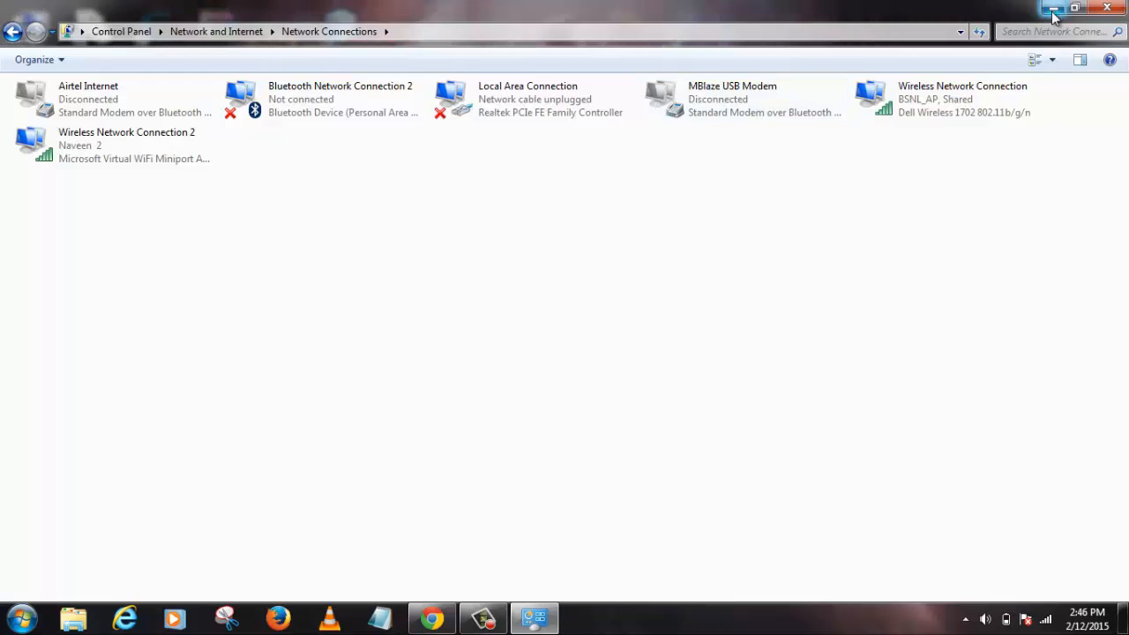
Minimize the Network Connections window to reveal the desktop
left_click(1050, 8)
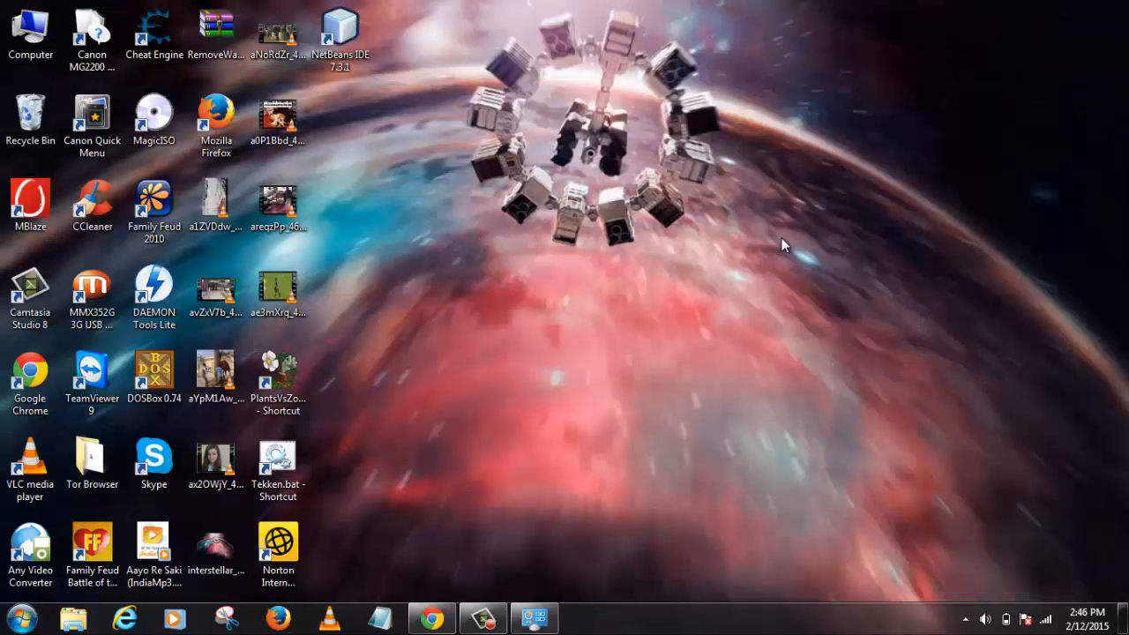